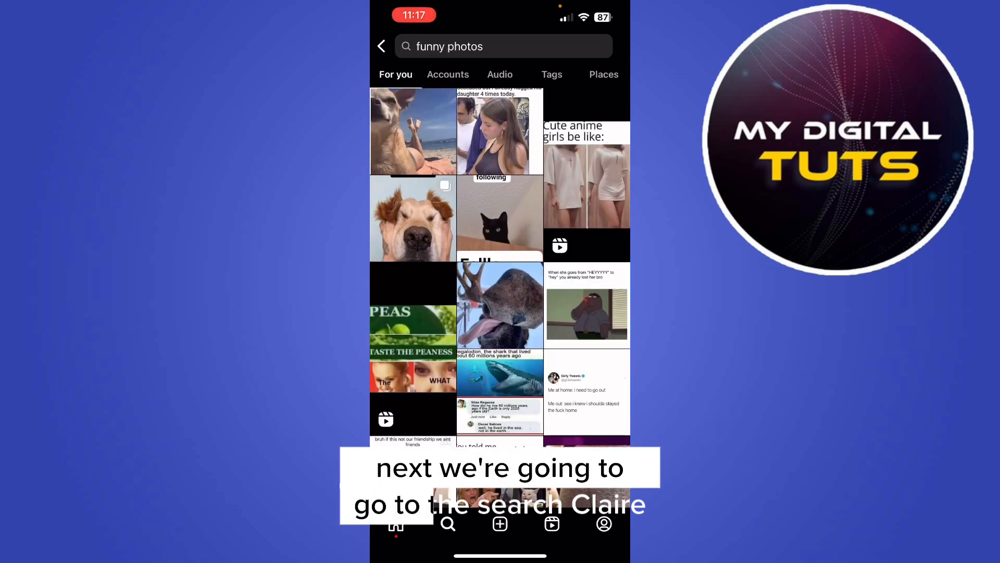
Open the full Recent searches list from search and clear all entries
{"action": "left_click", "coordinate": [503, 46]}
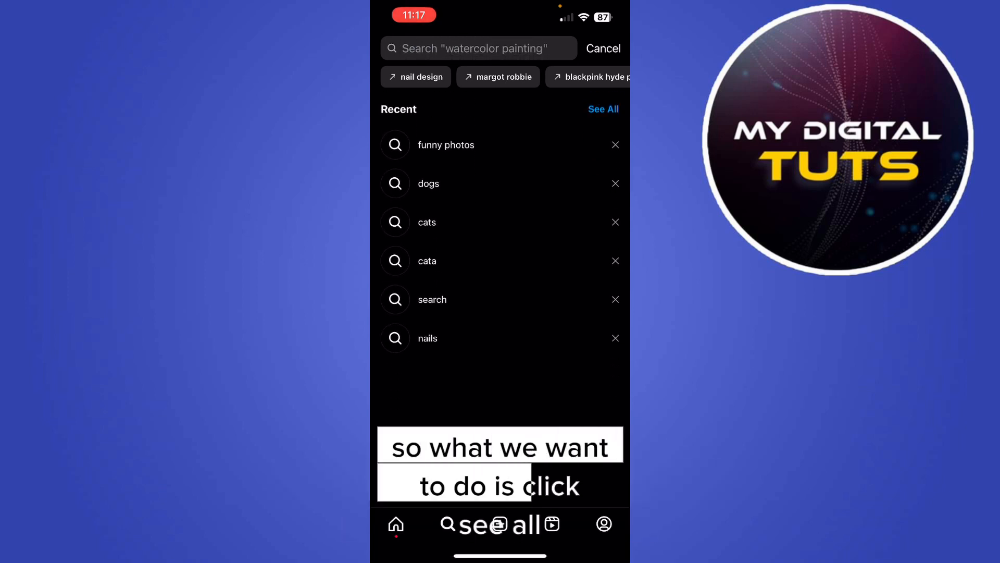
{"action": "left_click", "coordinate": [602, 109]}
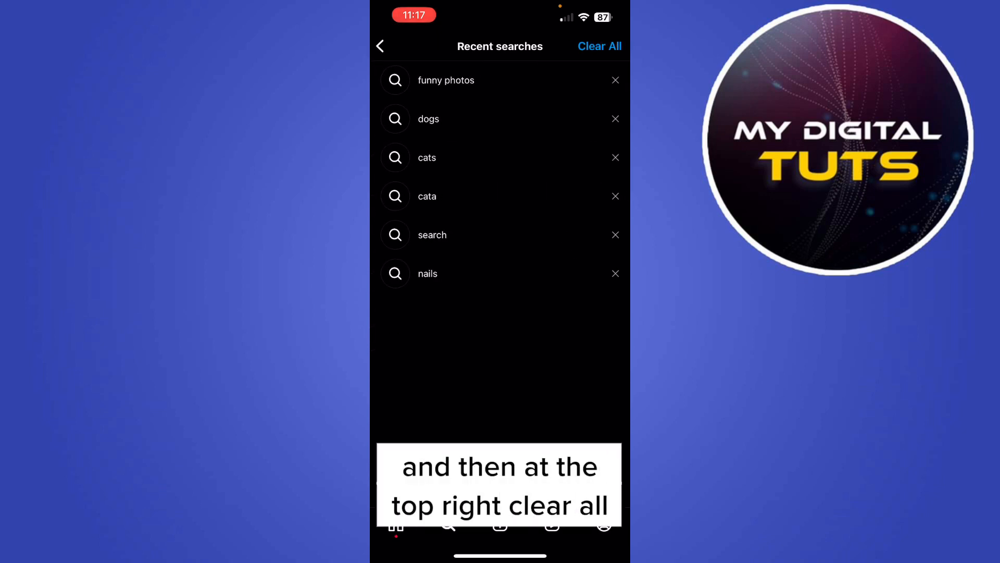
{"action": "left_click", "coordinate": [599, 46]}
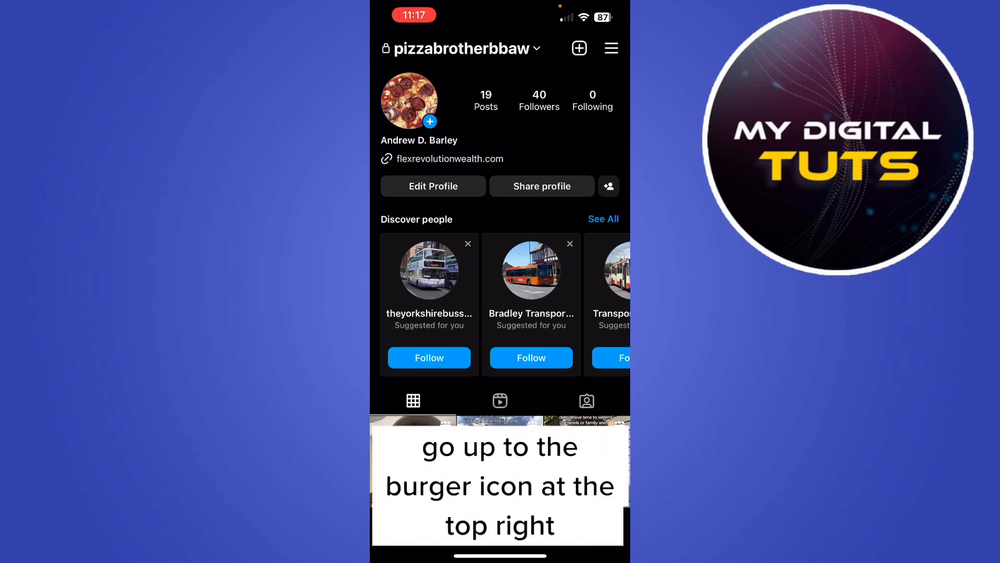
Open the account menu toward Settings and privacy and scroll down to Help
{"action": "left_click", "coordinate": [610, 48]}
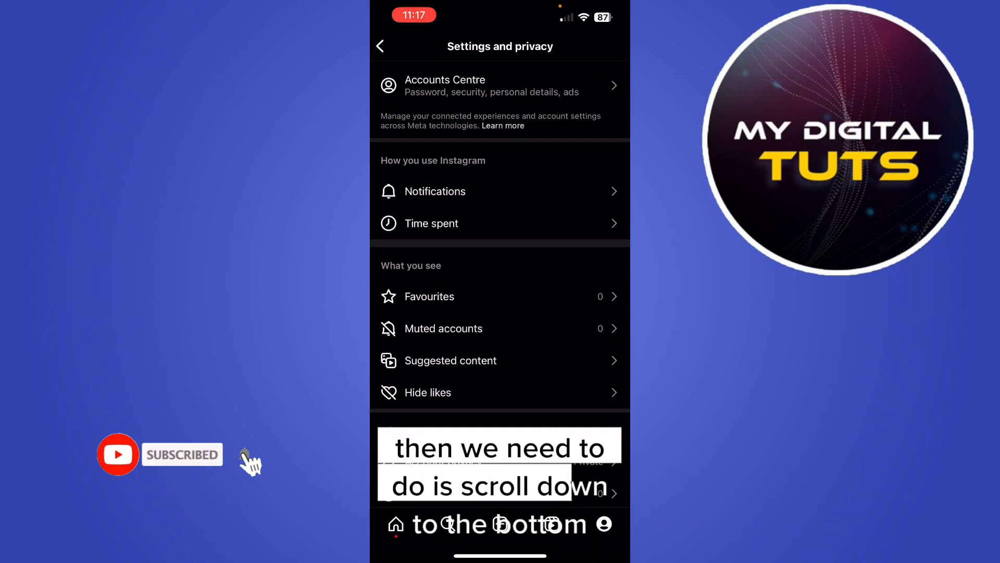
{"action": "scroll", "scroll_direction": "down", "scroll_amount": 3}
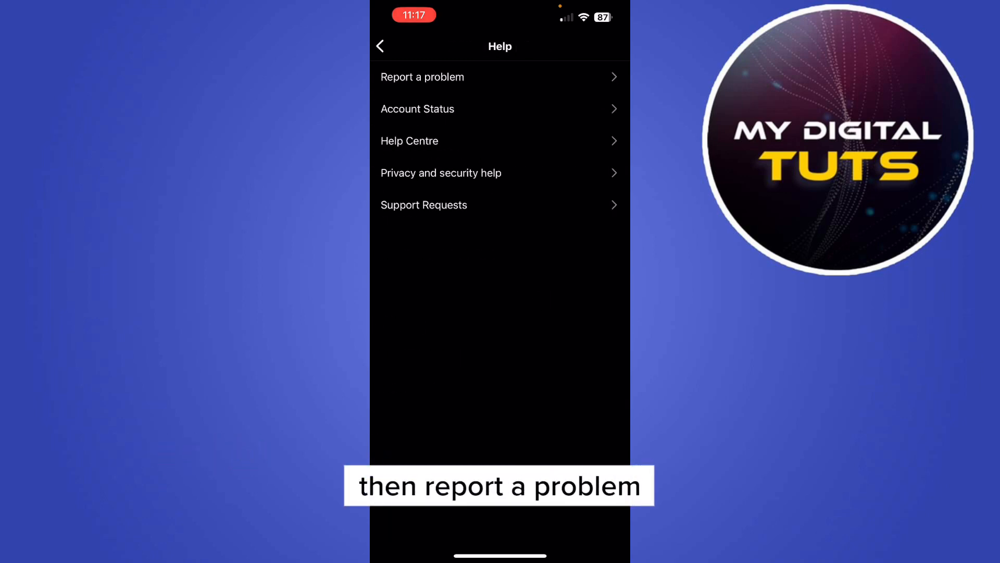
Choose Report a problem in Help and confirm it in the bottom sheet
{"action": "left_click", "coordinate": [423, 77]}
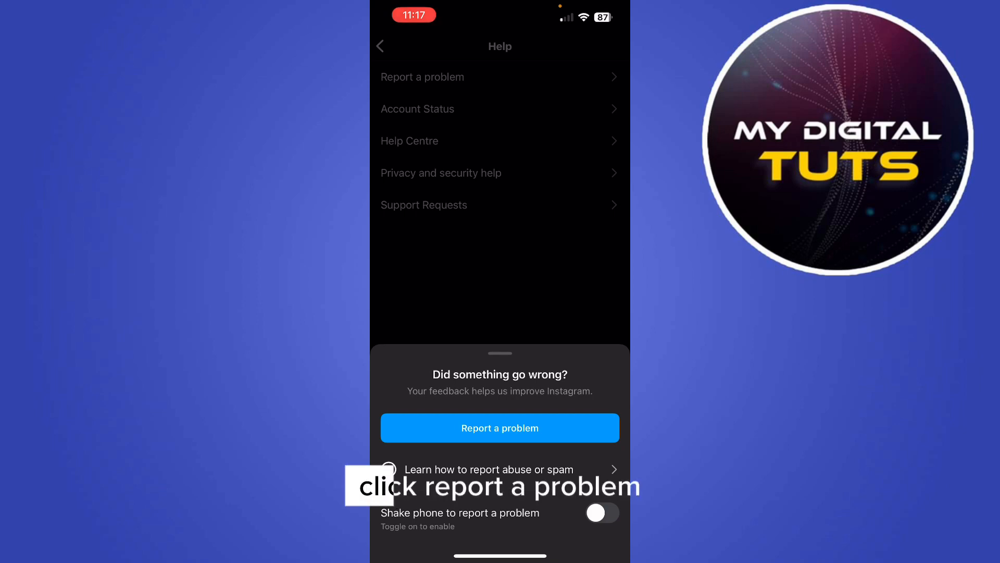
{"action": "left_click", "coordinate": [499, 427]}
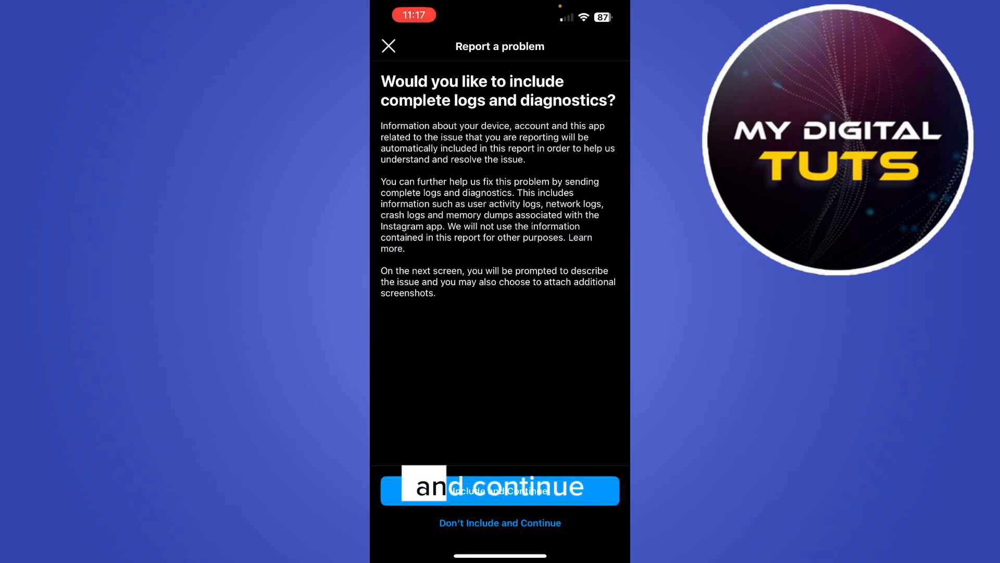
Include logs and write 'Please delete search suggestions on my account. Thank you'
{"action": "left_click", "coordinate": [500, 490]}
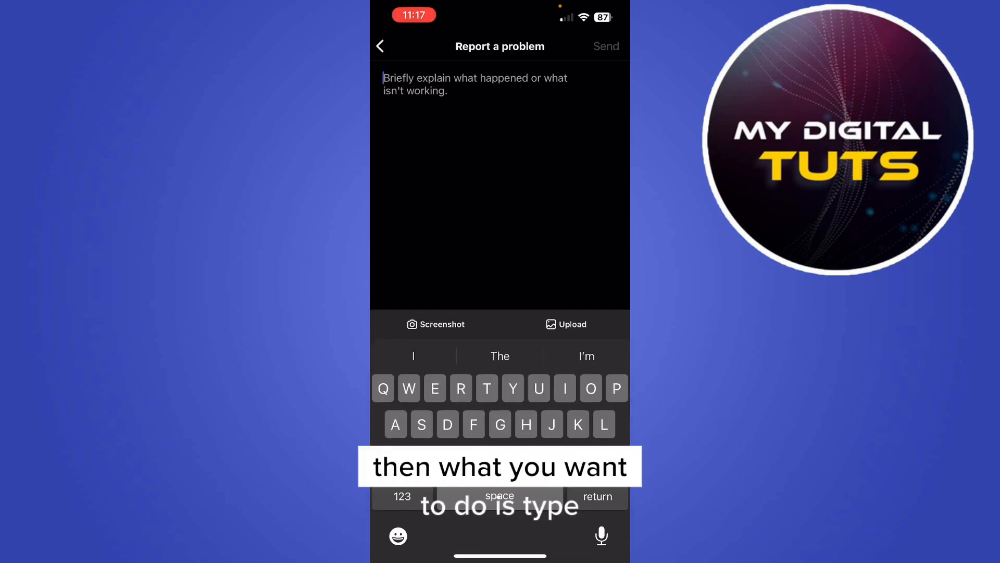
{"action": "type", "text": "Please delete search suggestions on"}
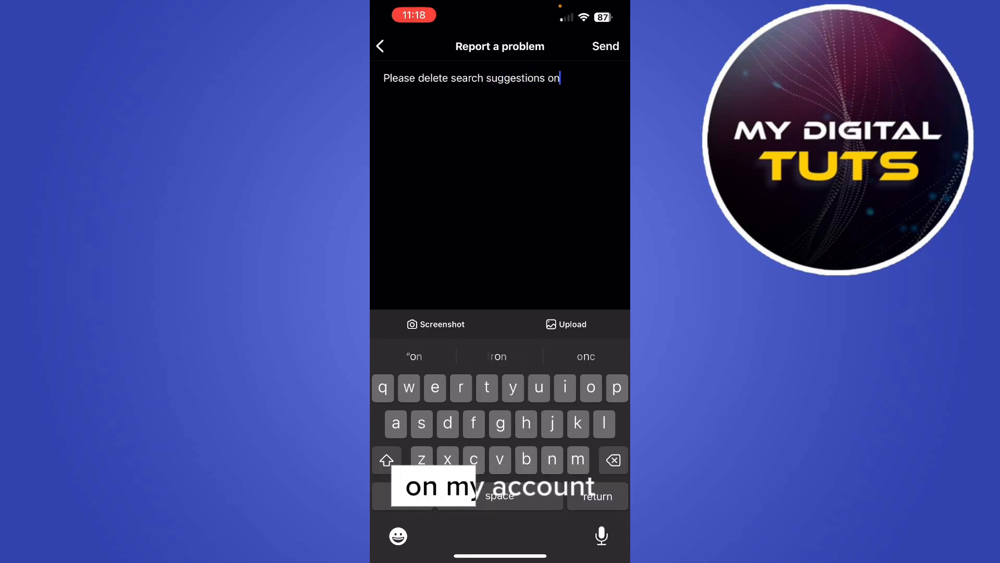
{"action": "type", "text": "my account."}
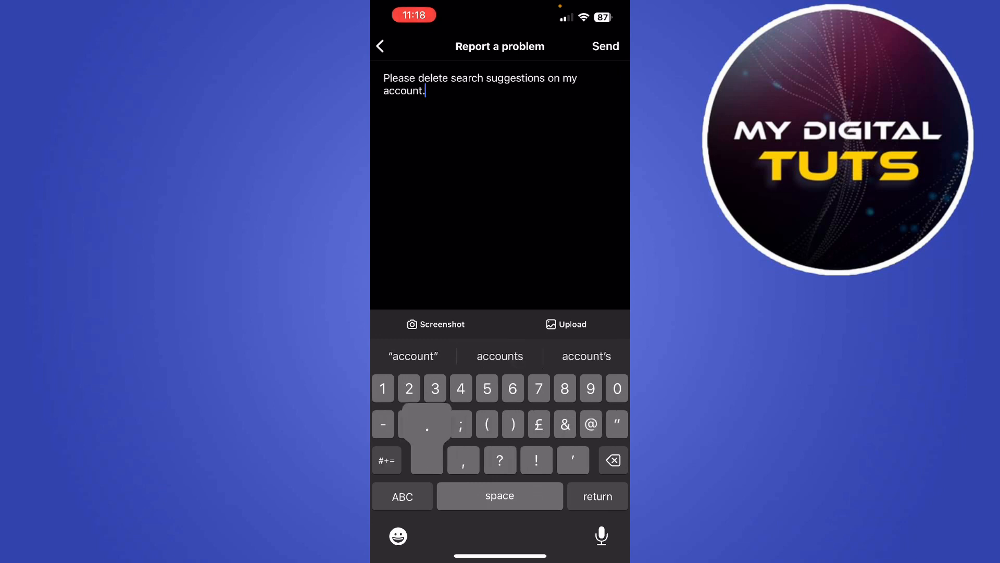
{"action": "type", "text": "Thank you"}
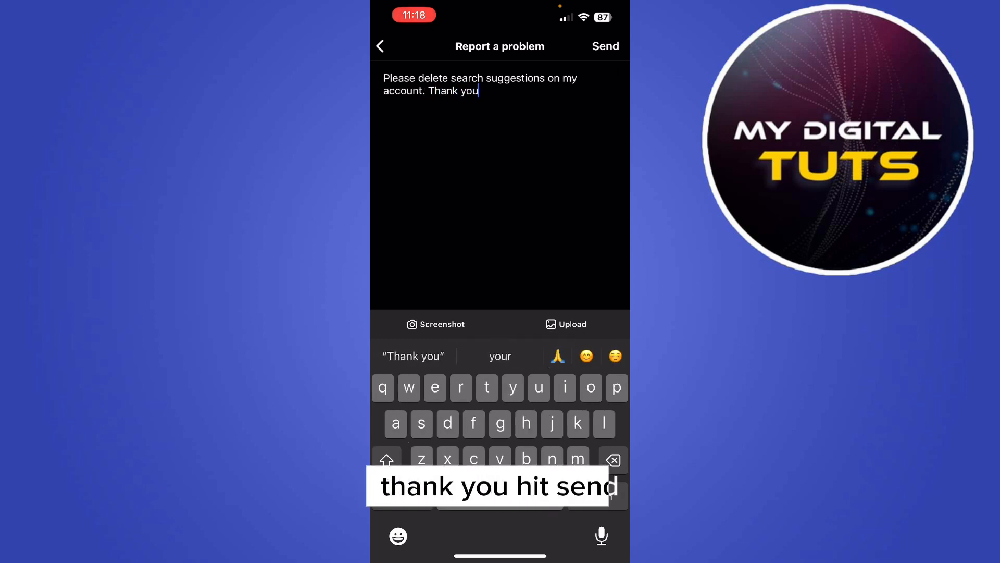